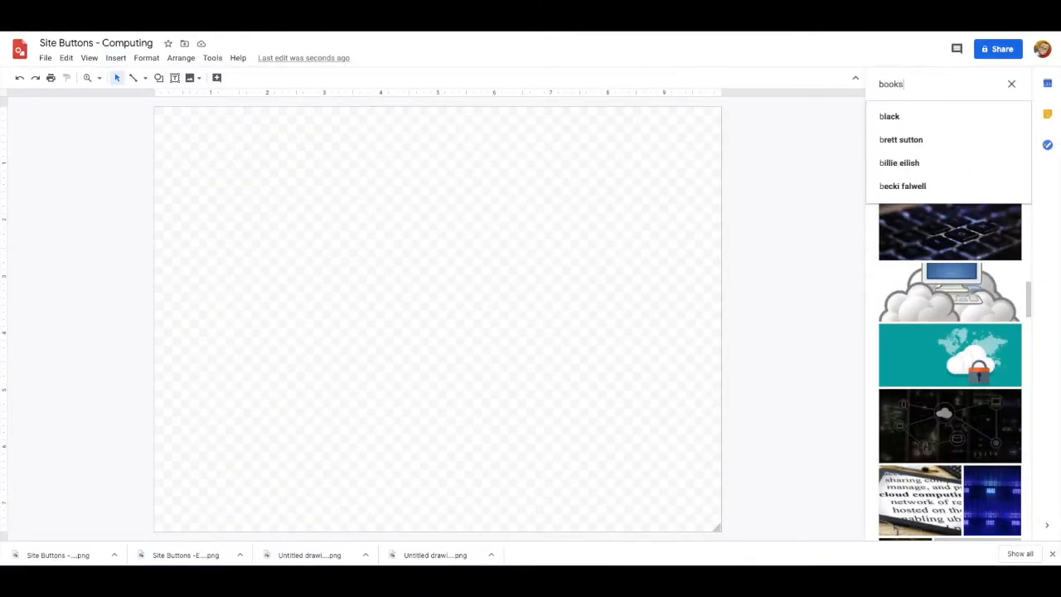
Insert a web-search photo of open books and fit it over the canvas.
left_click(923, 148)
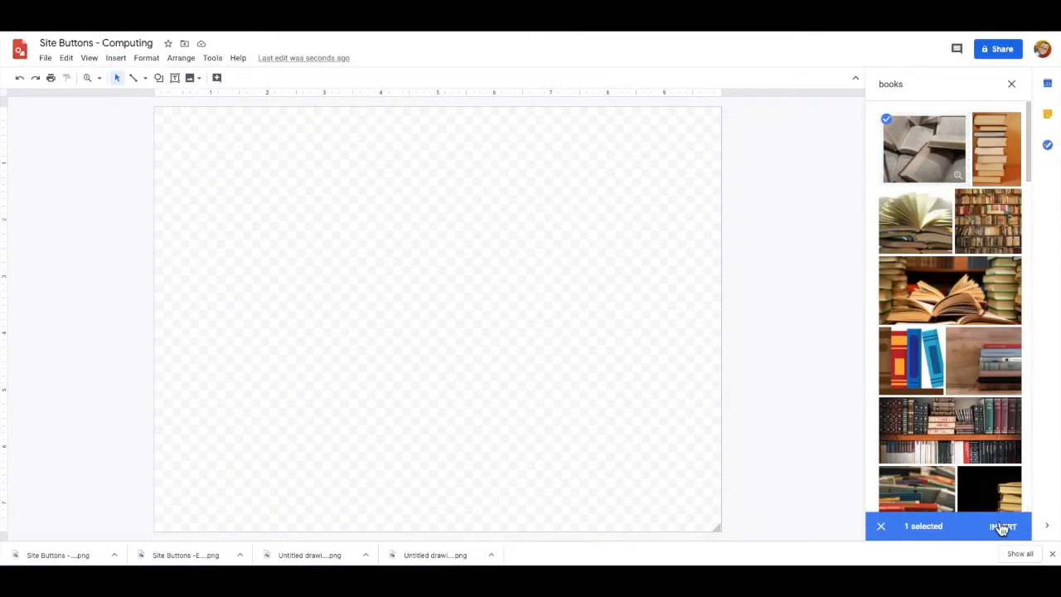
left_click(1002, 526)
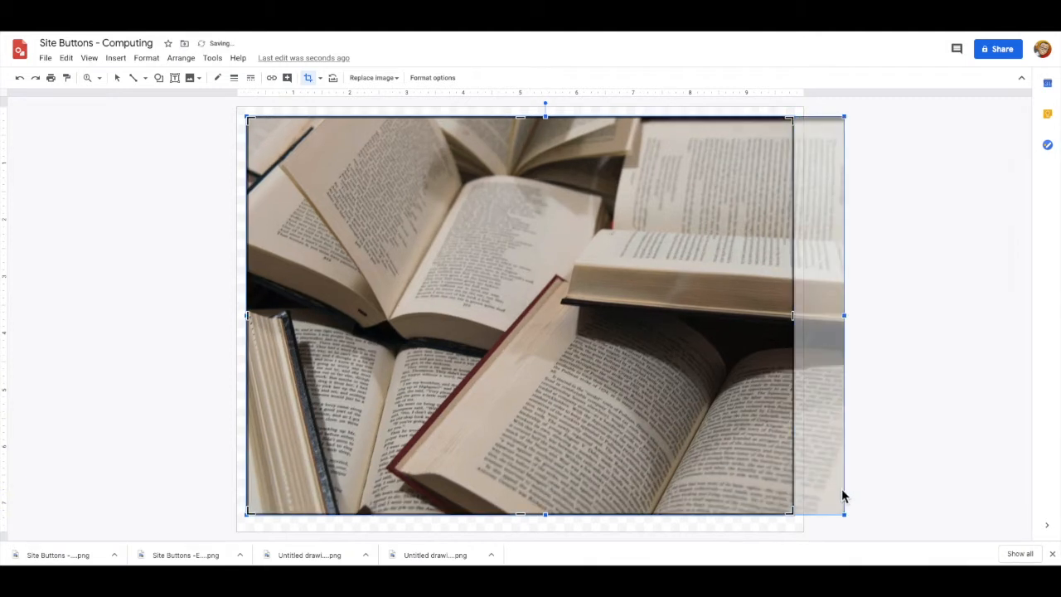
left_click(887, 355)
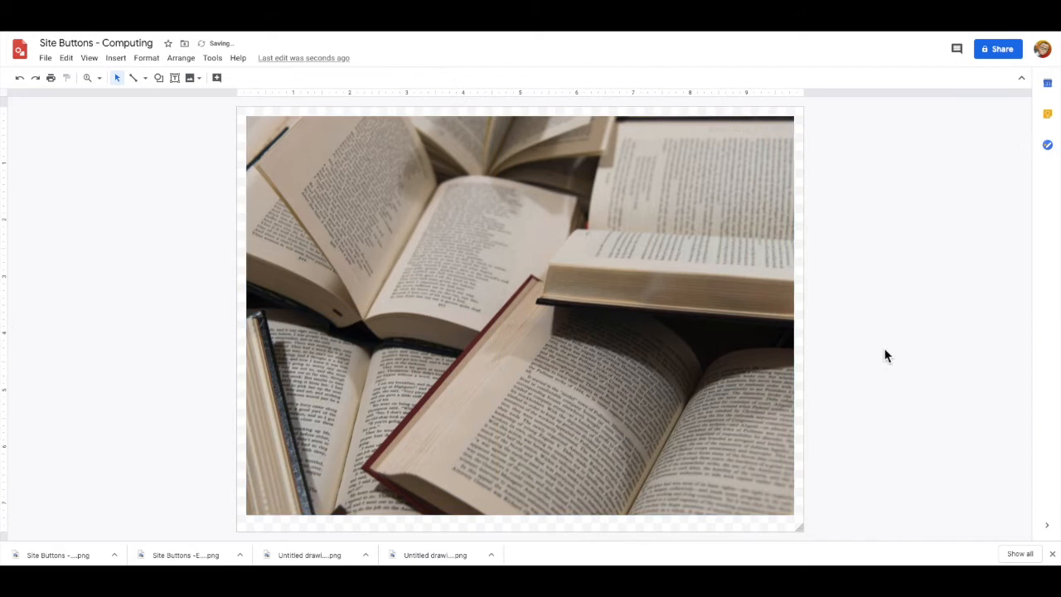
left_click(521, 315)
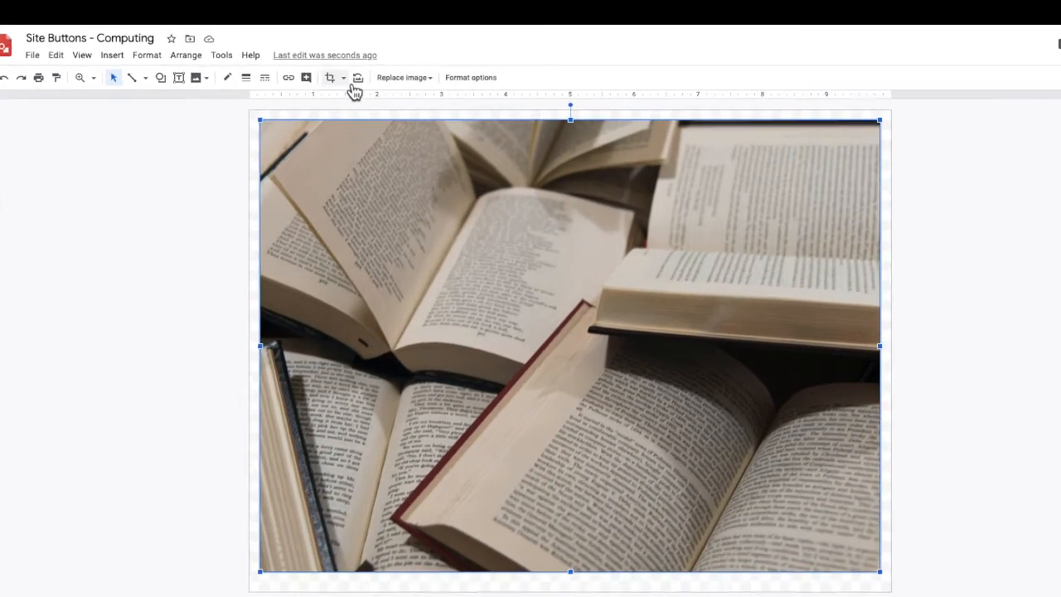
Give the books photo a visible border with a chosen border weight.
left_click(340, 78)
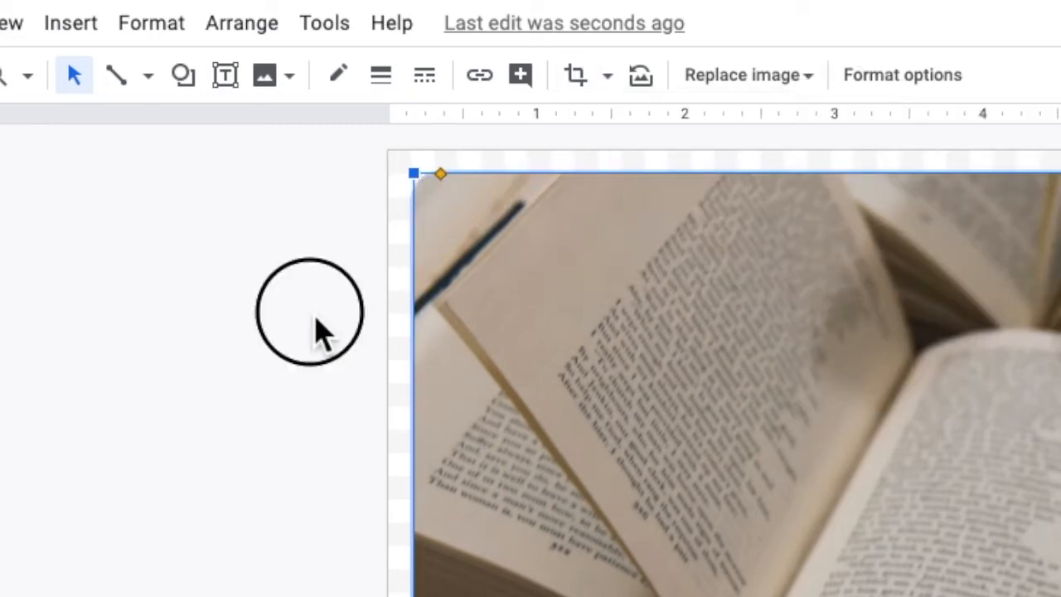
left_click(380, 75)
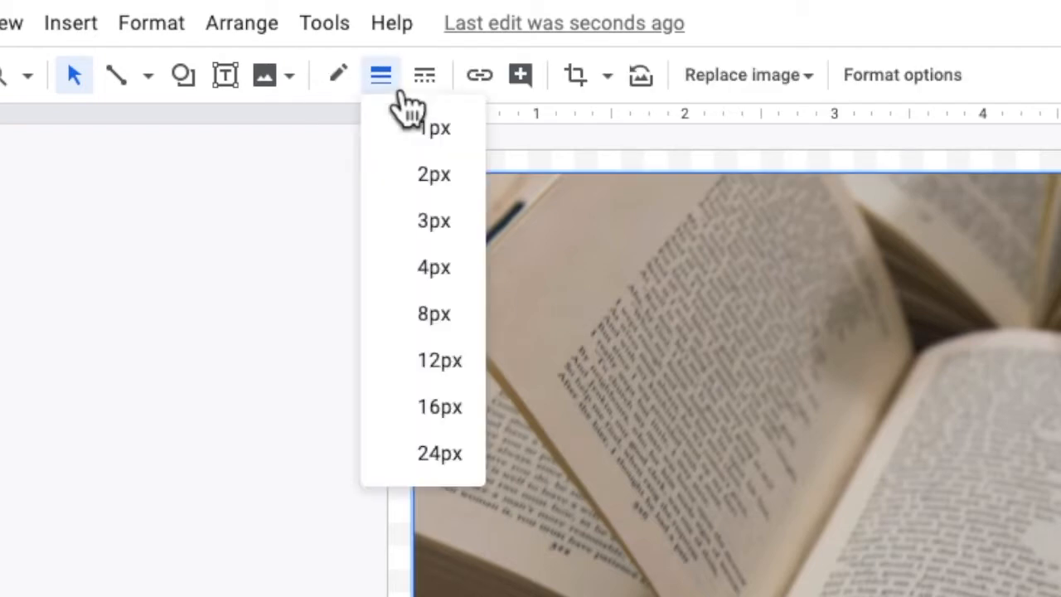
left_click(337, 75)
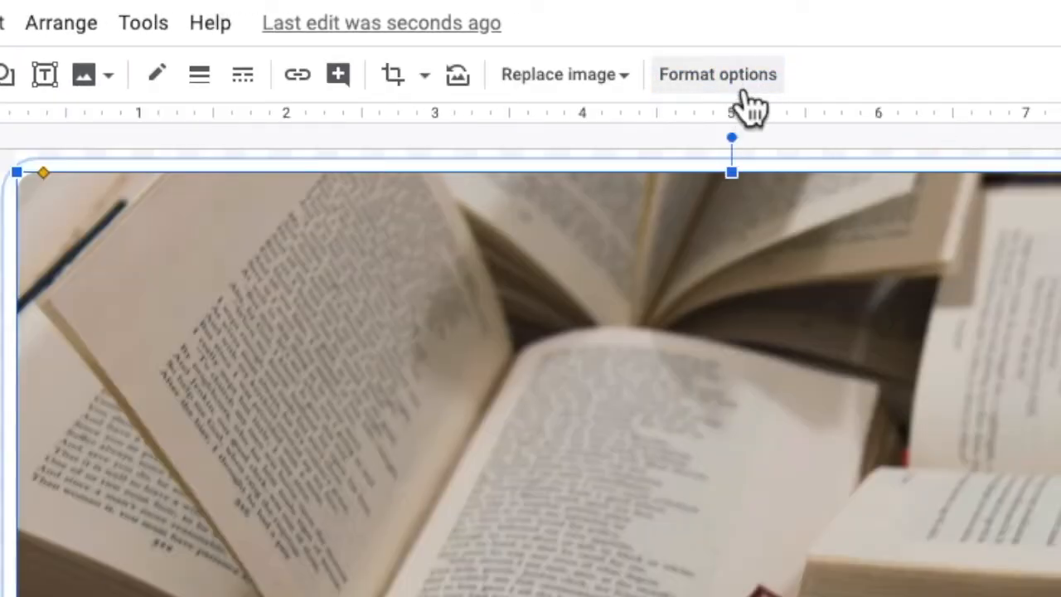
Enable a drop shadow on the books photo and increase its distance.
left_click(718, 73)
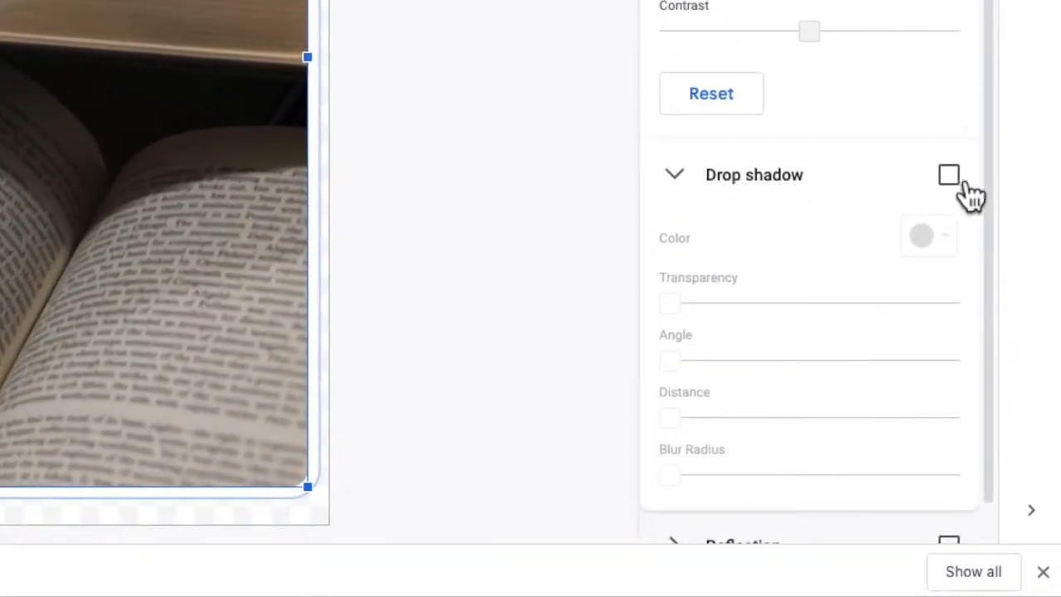
left_click(948, 174)
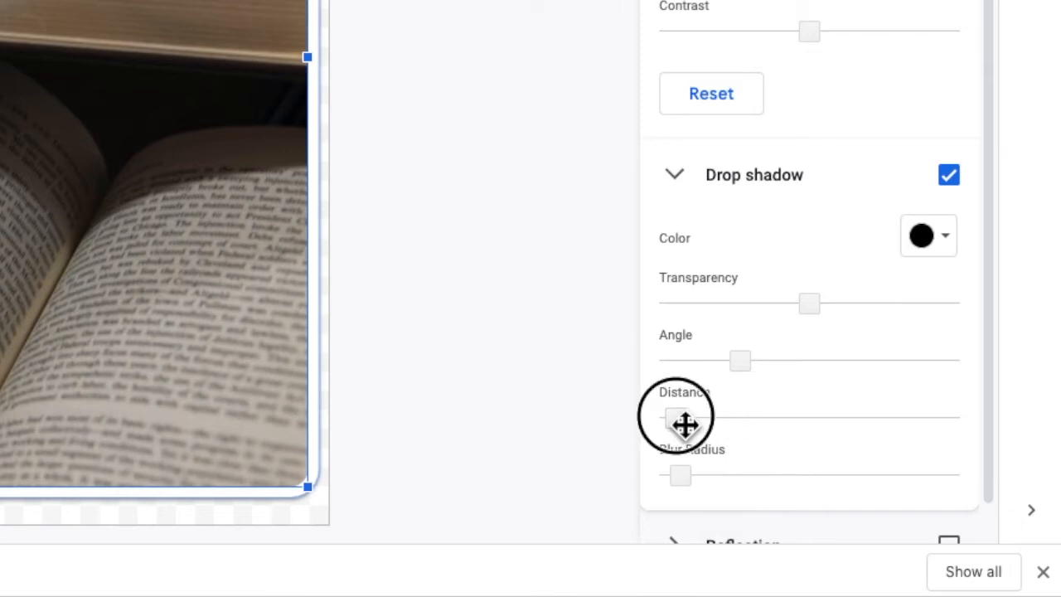
left_click_drag(672, 418, 709, 418)
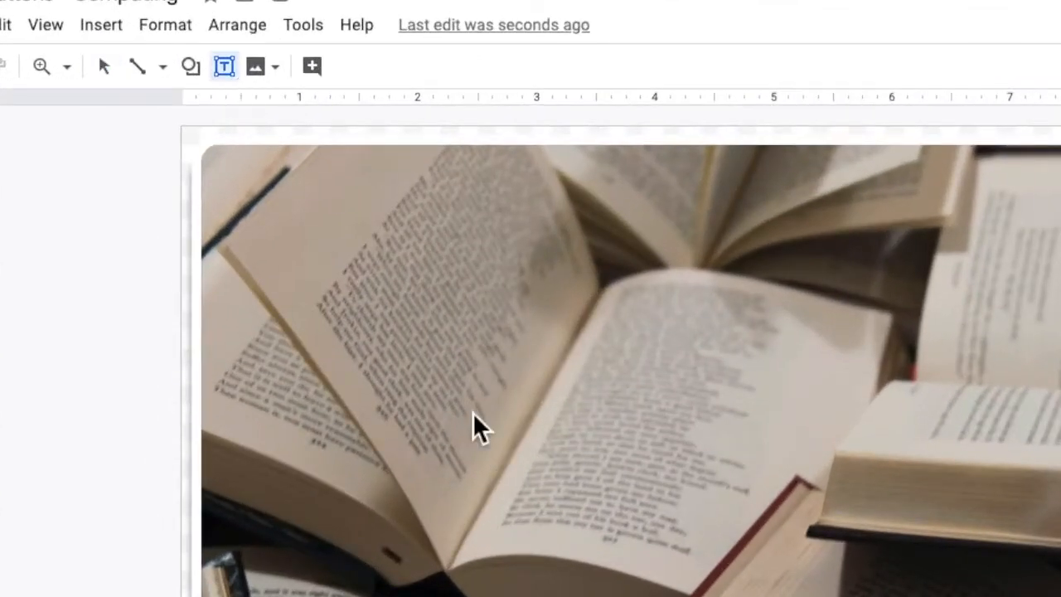
Add a large white 'English' caption with a drop shadow, centred on the photo.
left_click(505, 70)
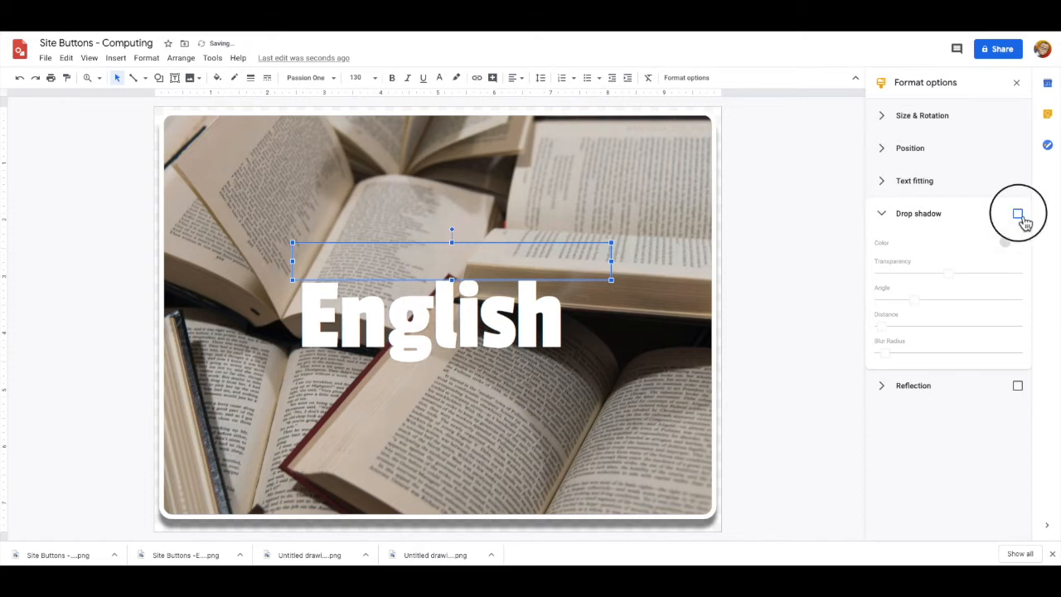
left_click(1019, 212)
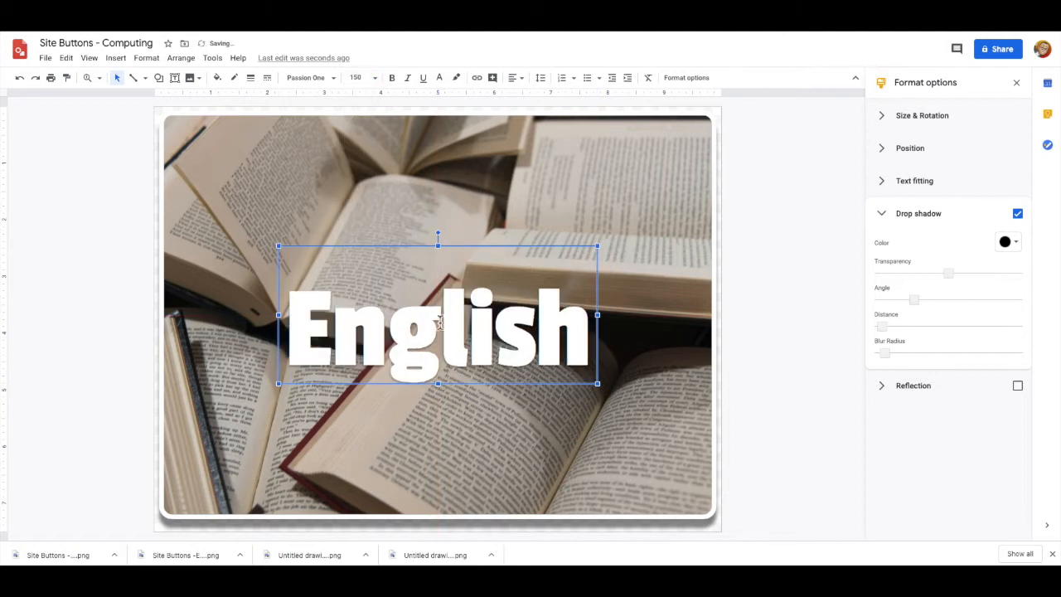
left_click_drag(438, 315, 438, 315)
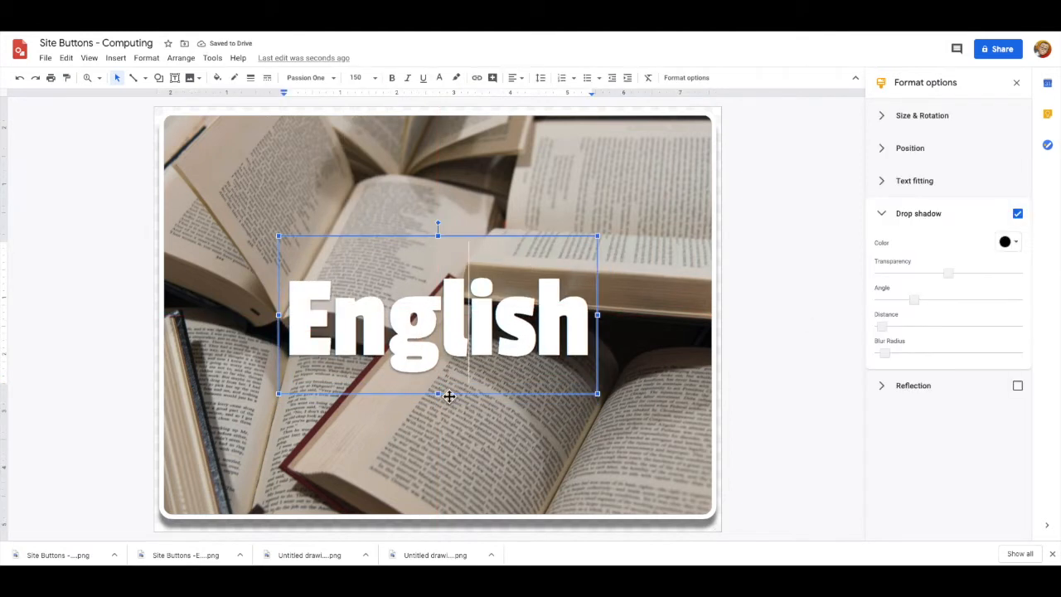
left_click(763, 282)
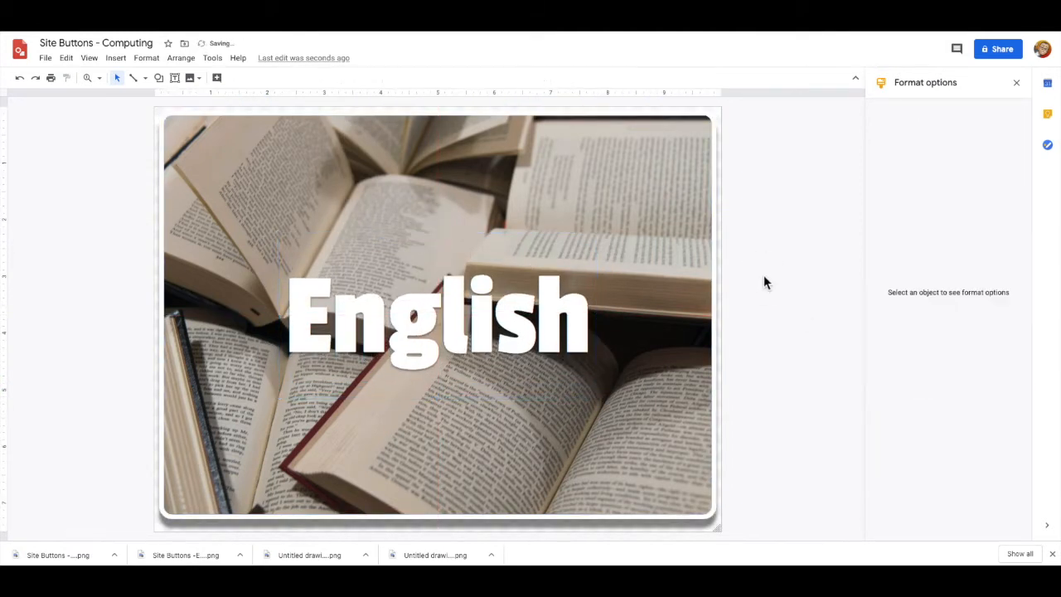
Recolour the books photo with a red tint and adjust its brightness.
left_click(438, 315)
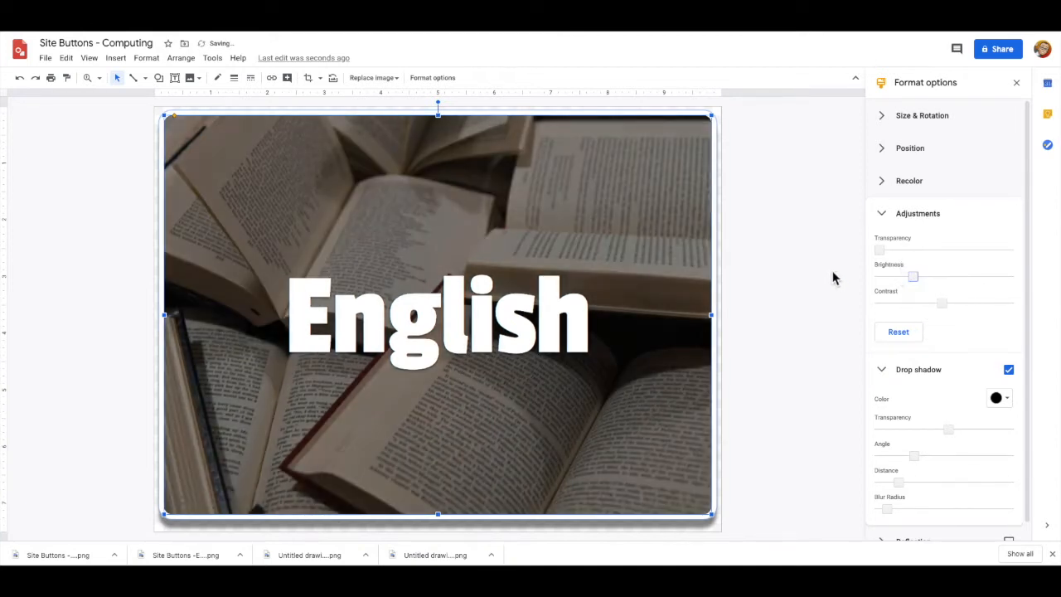
left_click(909, 181)
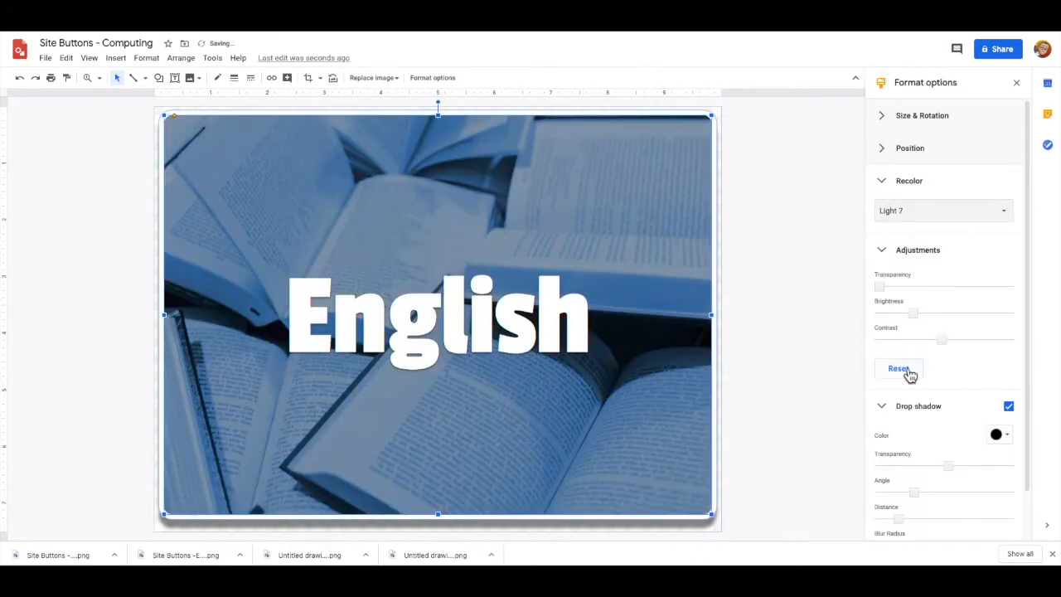
left_click(942, 209)
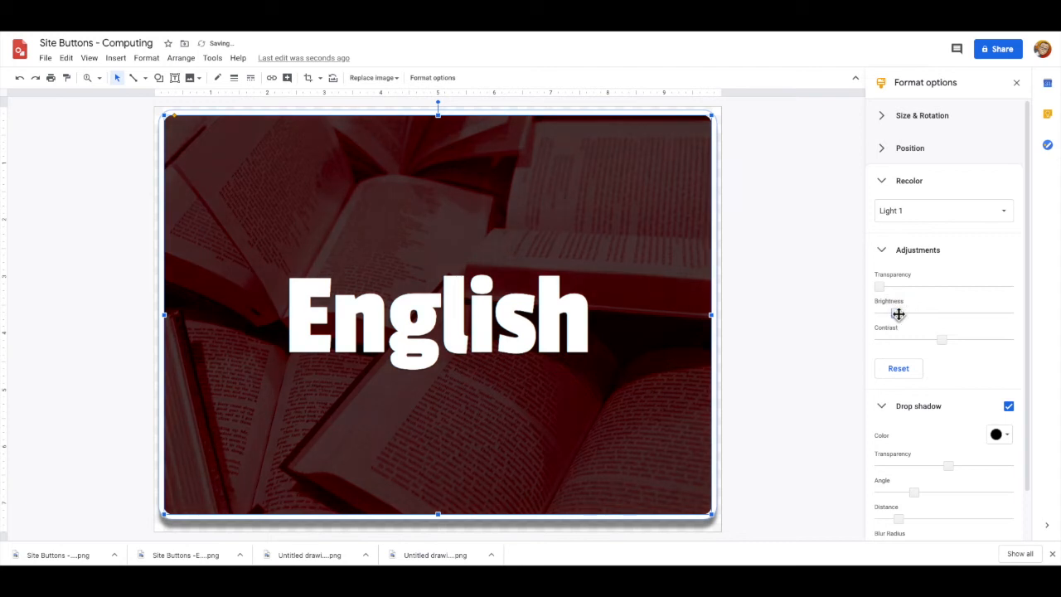
left_click_drag(879, 313, 899, 314)
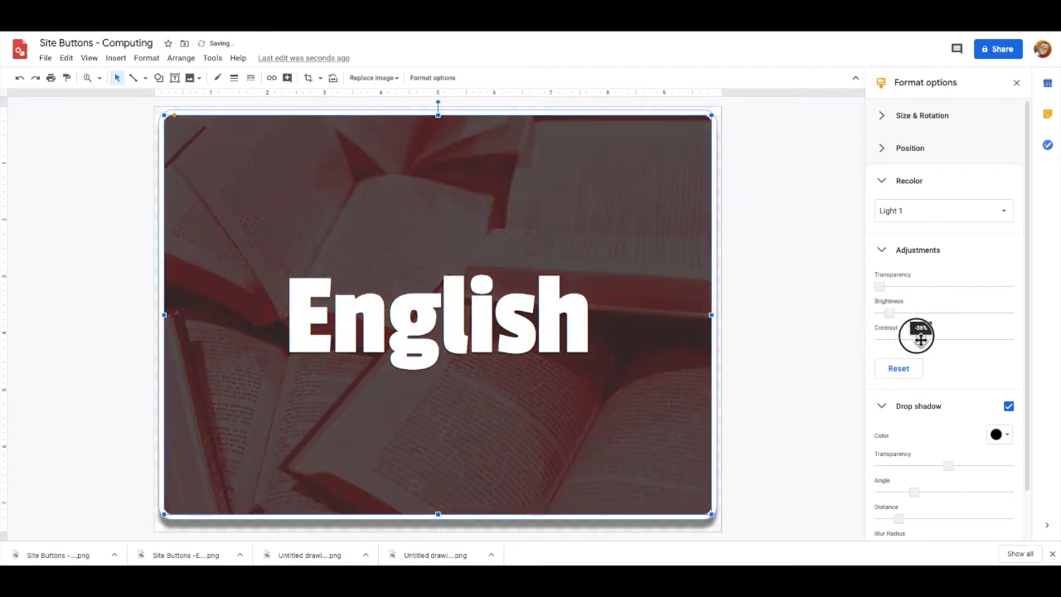
left_click(839, 302)
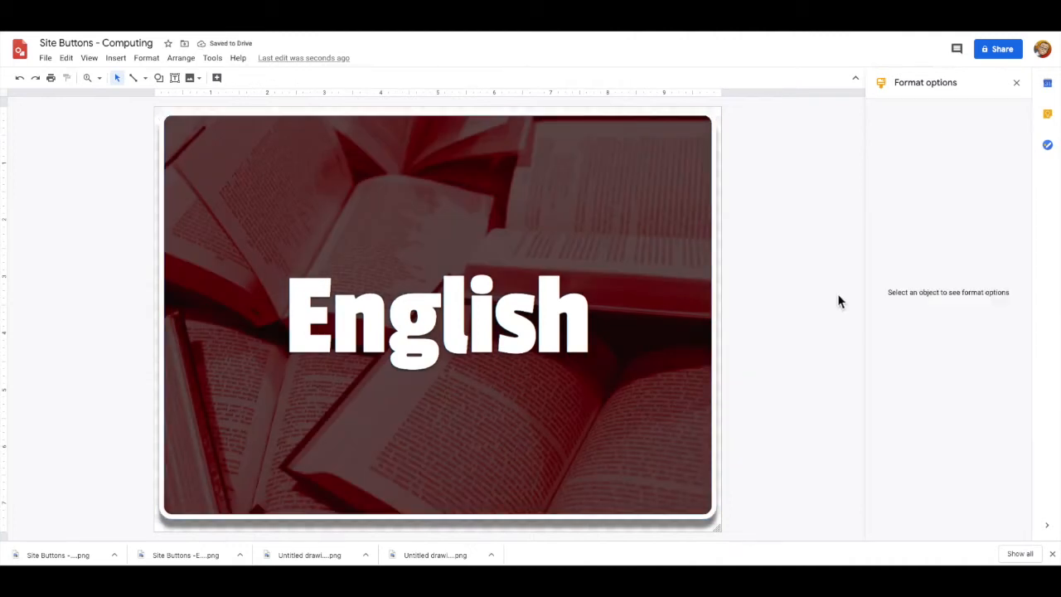
mouse_move(130, 43)
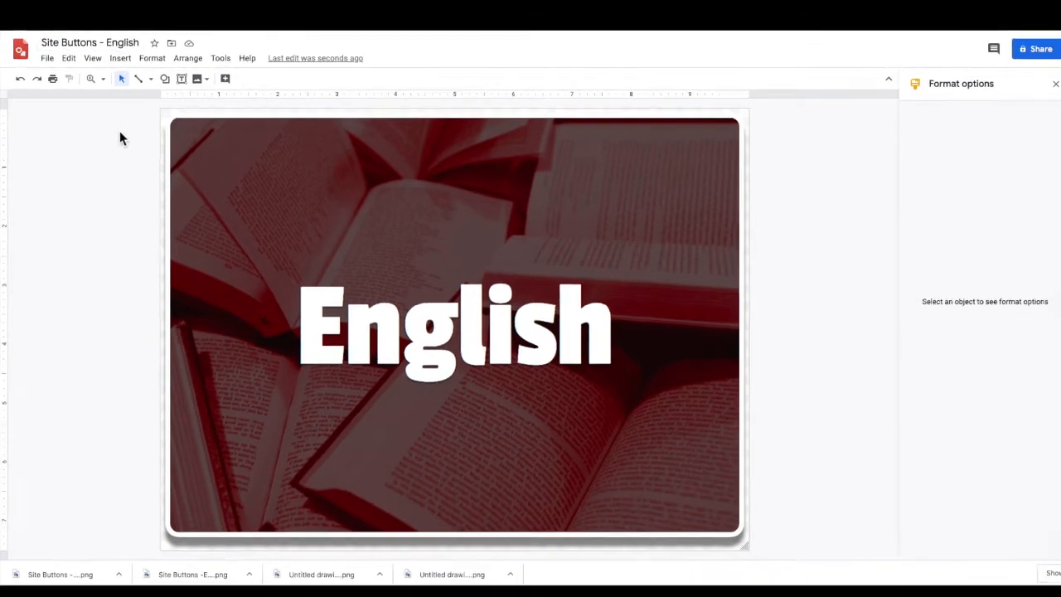
left_click(47, 58)
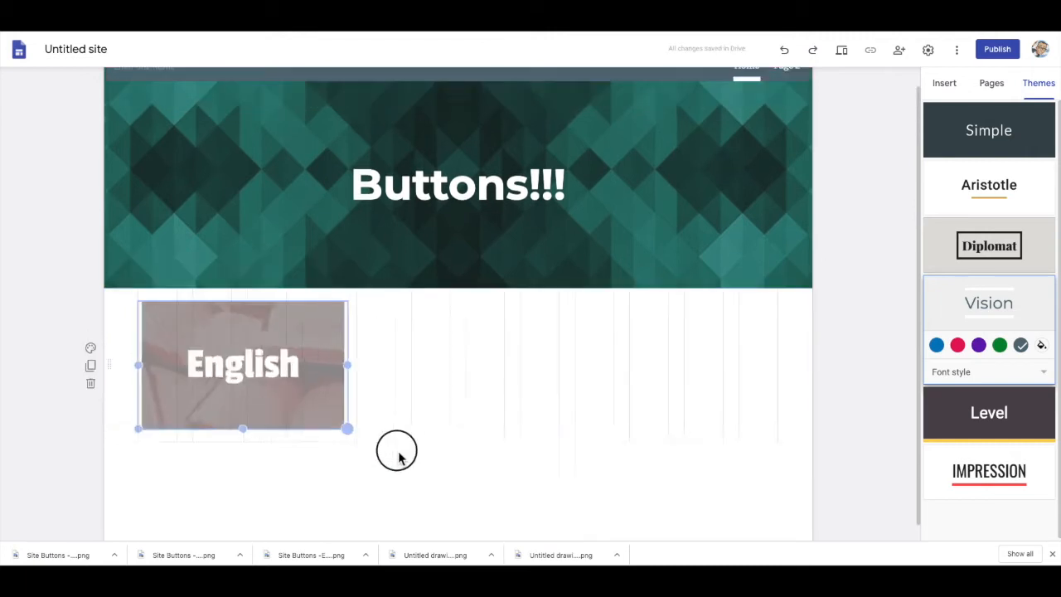
Scroll the Google Sites page to the spot below the Buttons!!! banner.
scroll("down", 3)
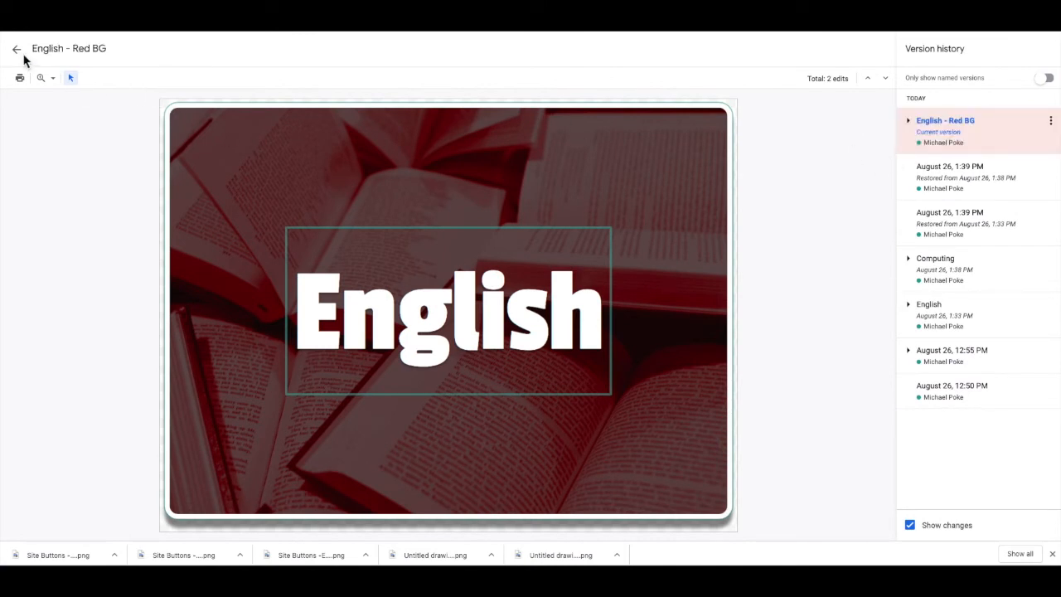
Leave version history and return to editing the red English button.
left_click(17, 48)
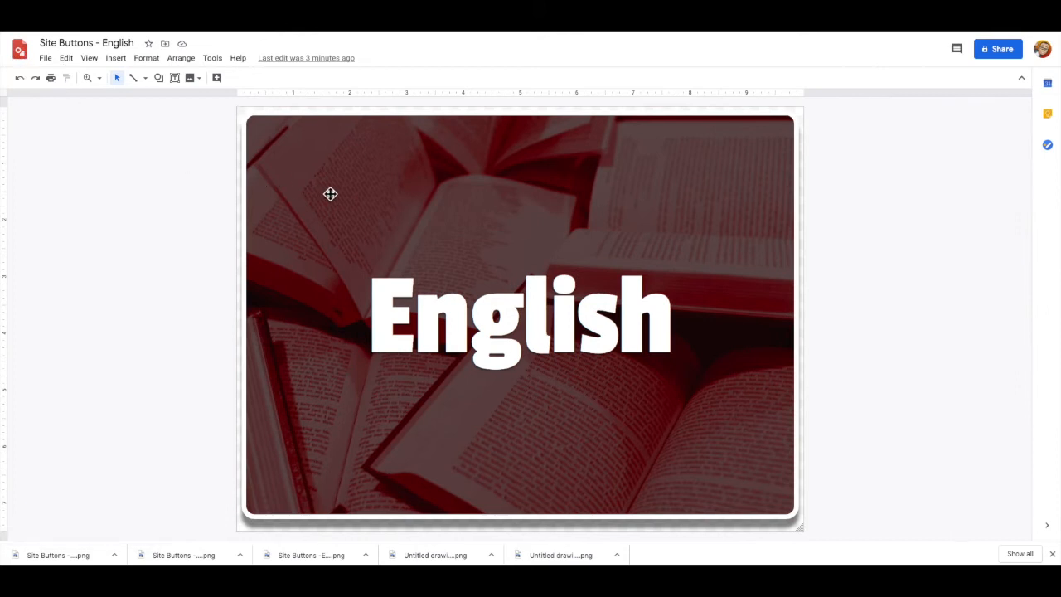
mouse_move(282, 159)
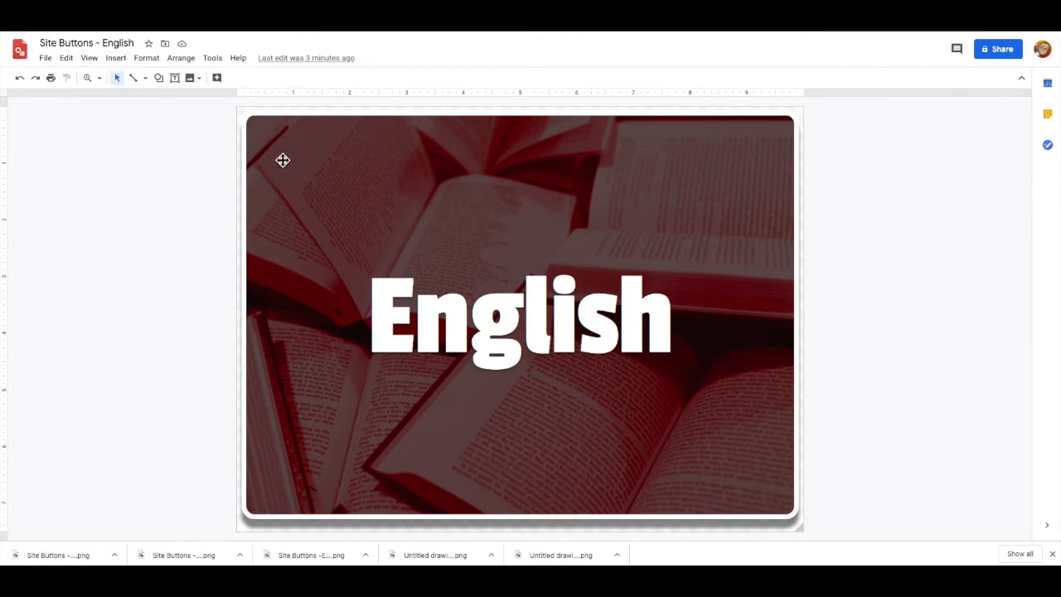
mouse_move(308, 165)
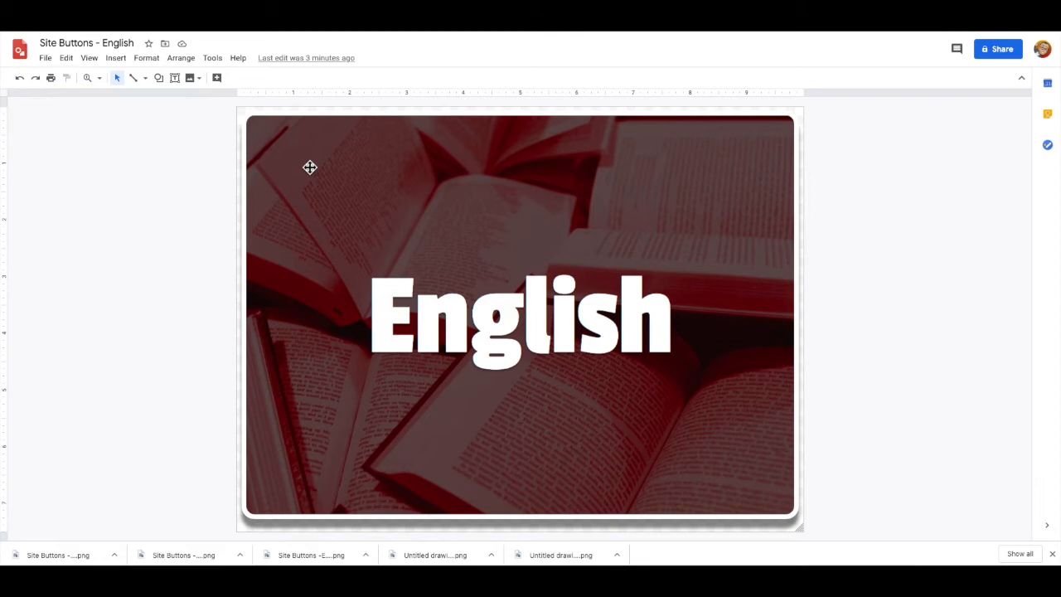
Search the web for a cloud-and-network picture to replace the books background.
left_click(521, 315)
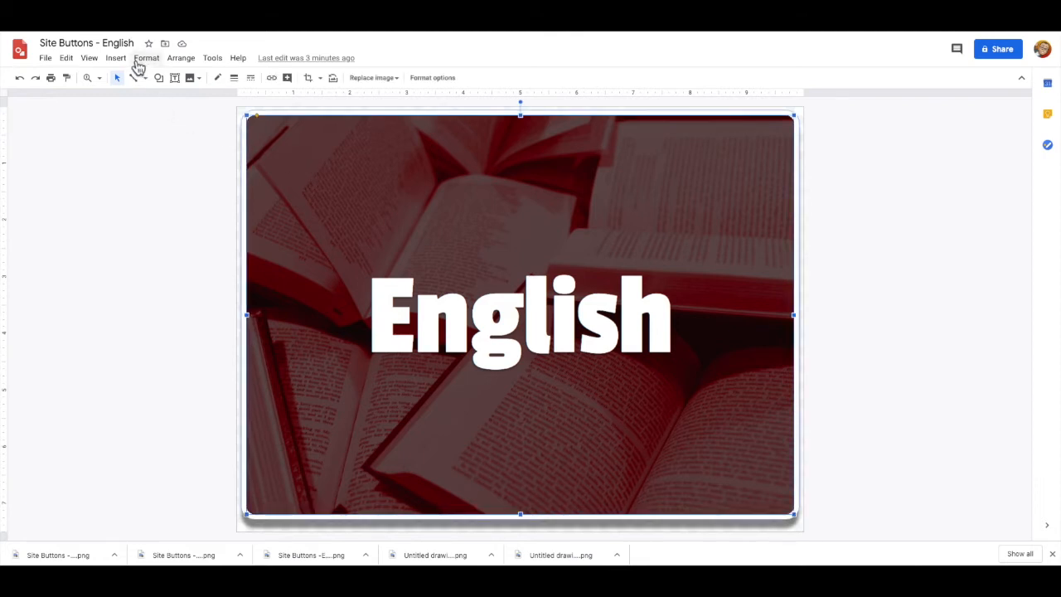
left_click(116, 56)
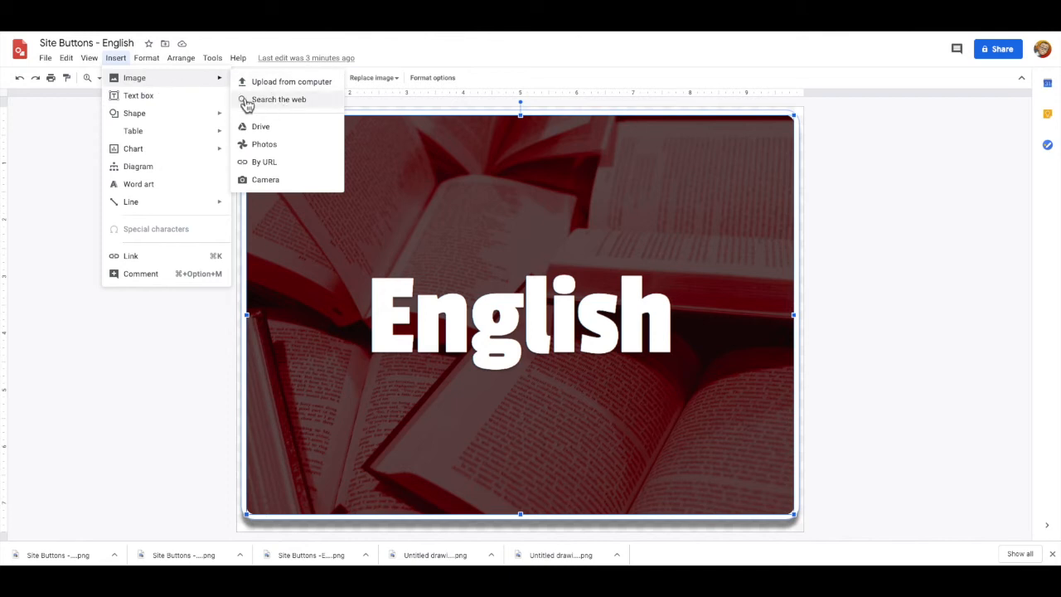
left_click(278, 99)
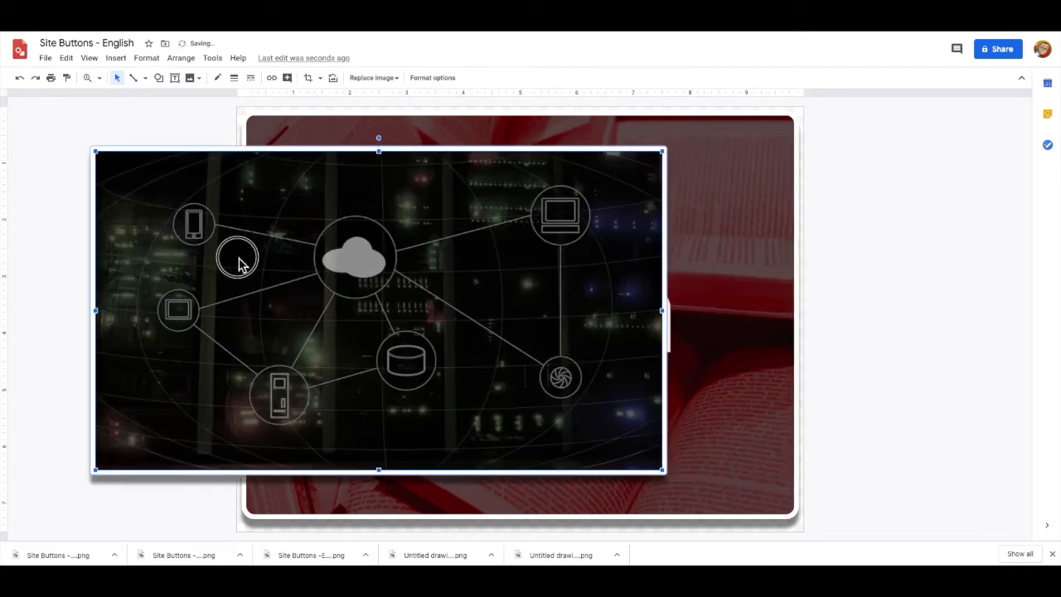
Move and stretch the network picture so it covers the whole canvas.
left_click_drag(660, 471, 812, 434)
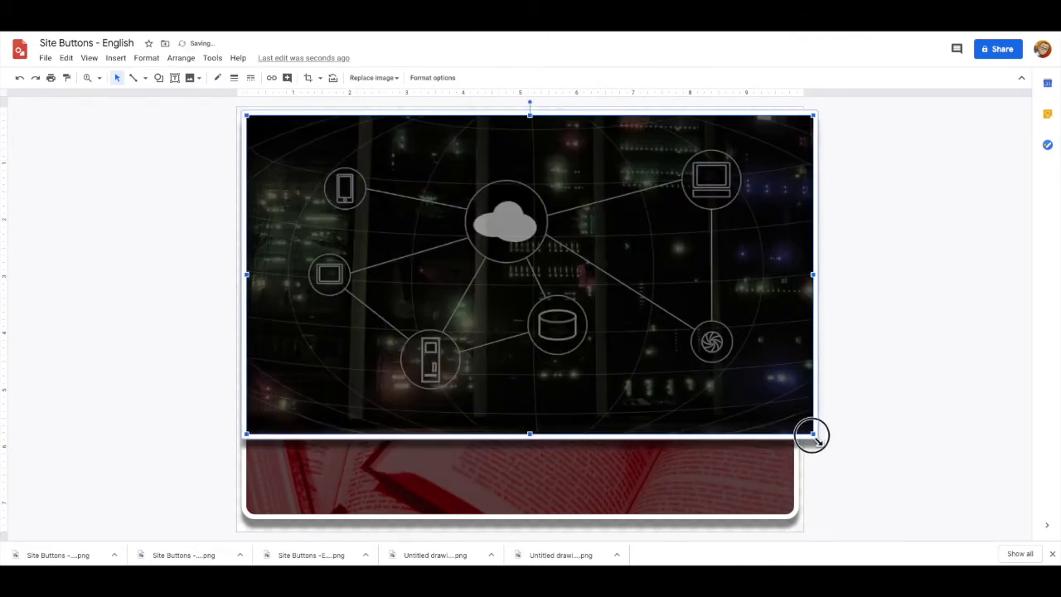
left_click_drag(813, 435, 812, 510)
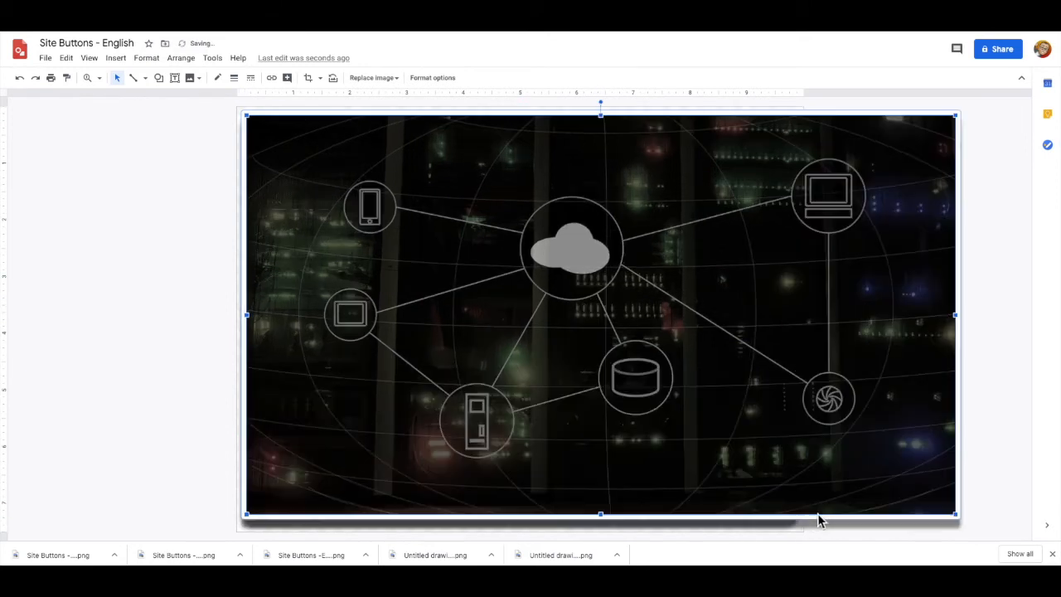
left_click_drag(956, 315, 793, 315)
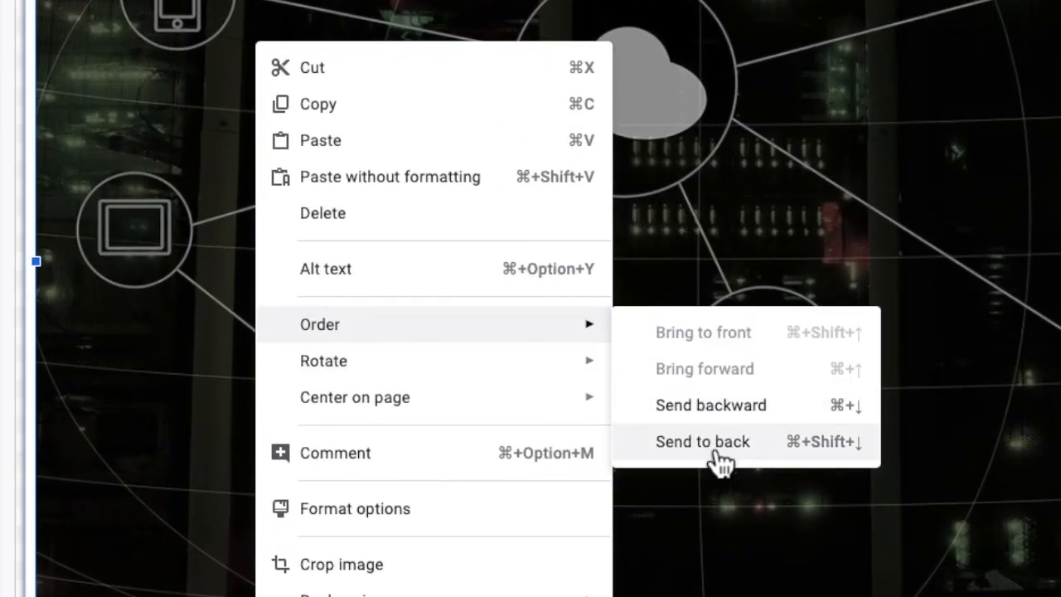
Send the network picture behind the text and download the Computing button as PNG.
left_click(703, 441)
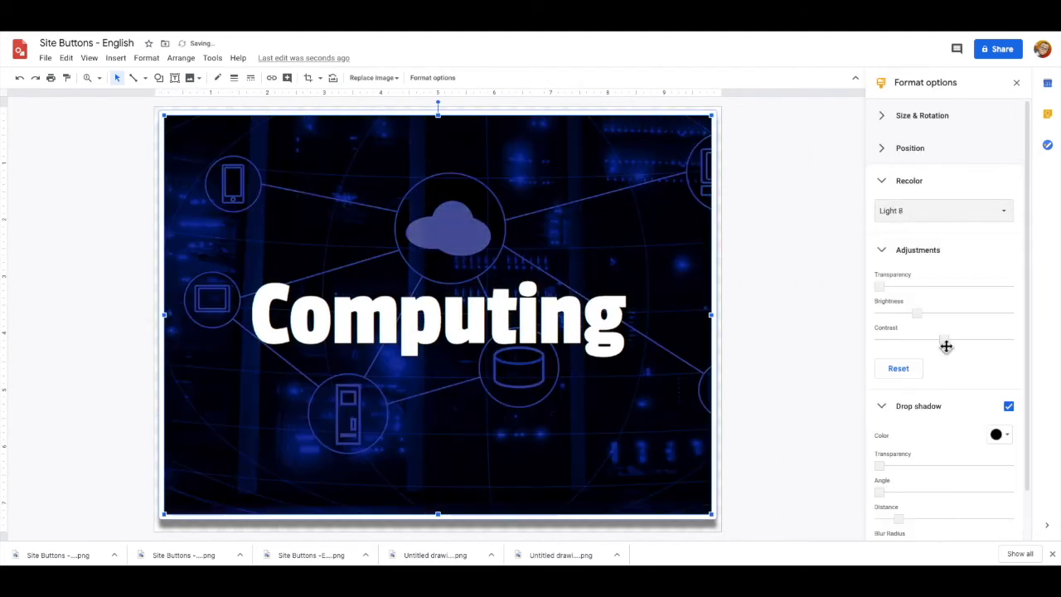
left_click(810, 306)
type("Computi")
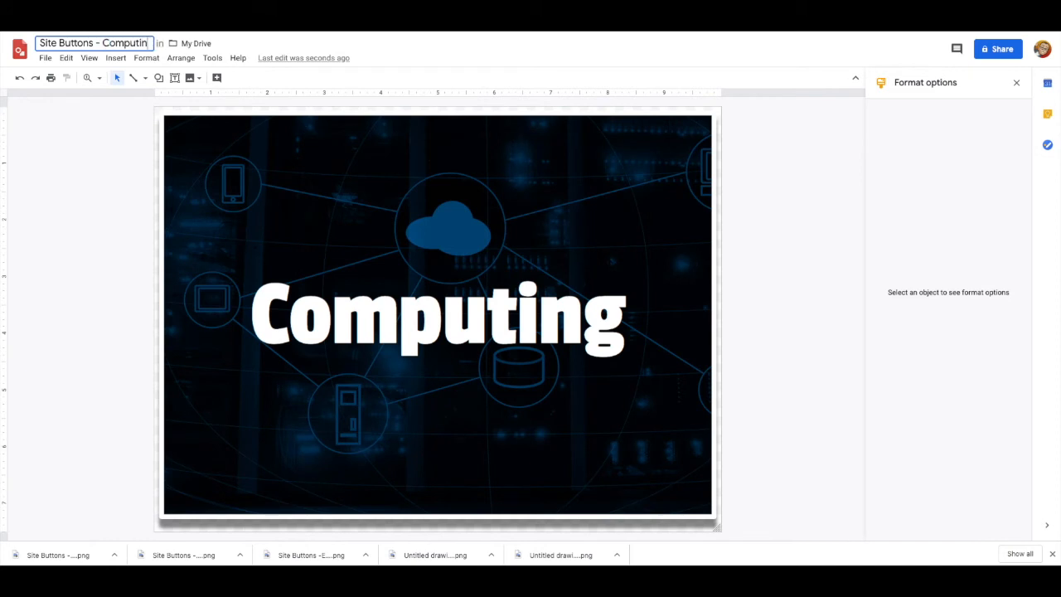
left_click(45, 56)
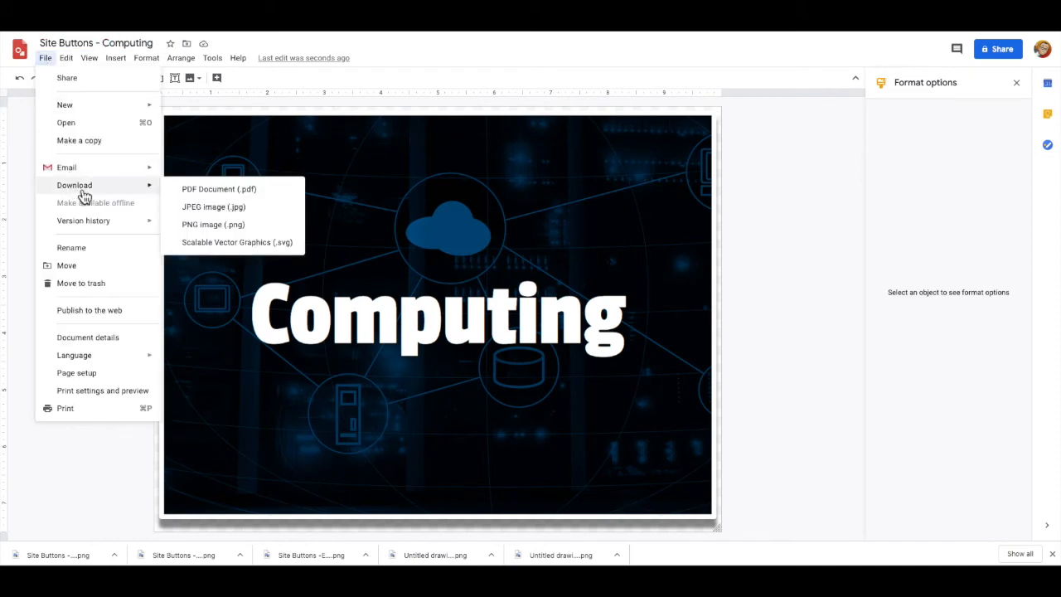
left_click(212, 224)
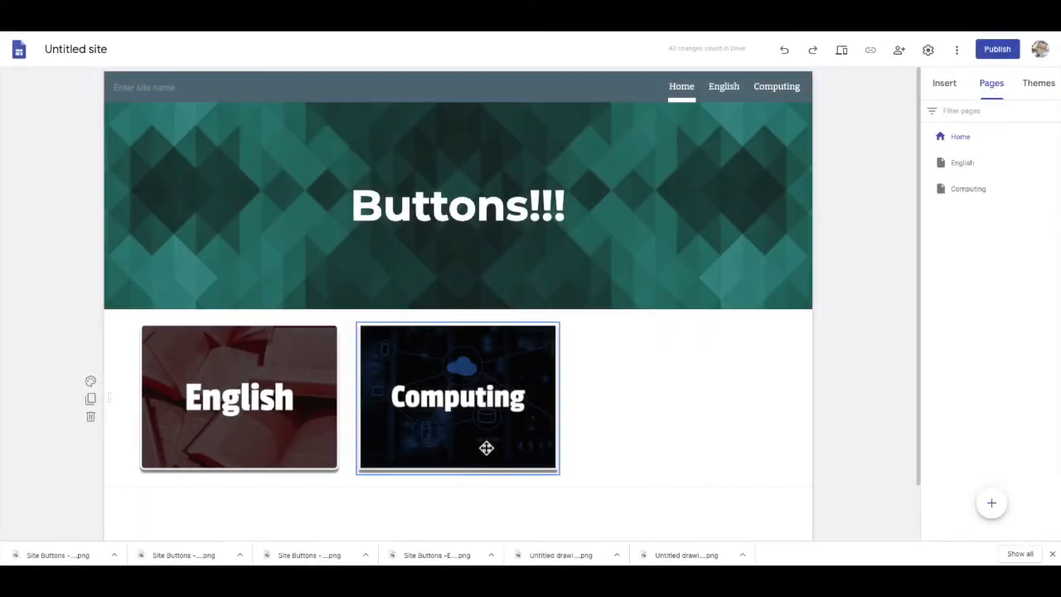
mouse_move(408, 375)
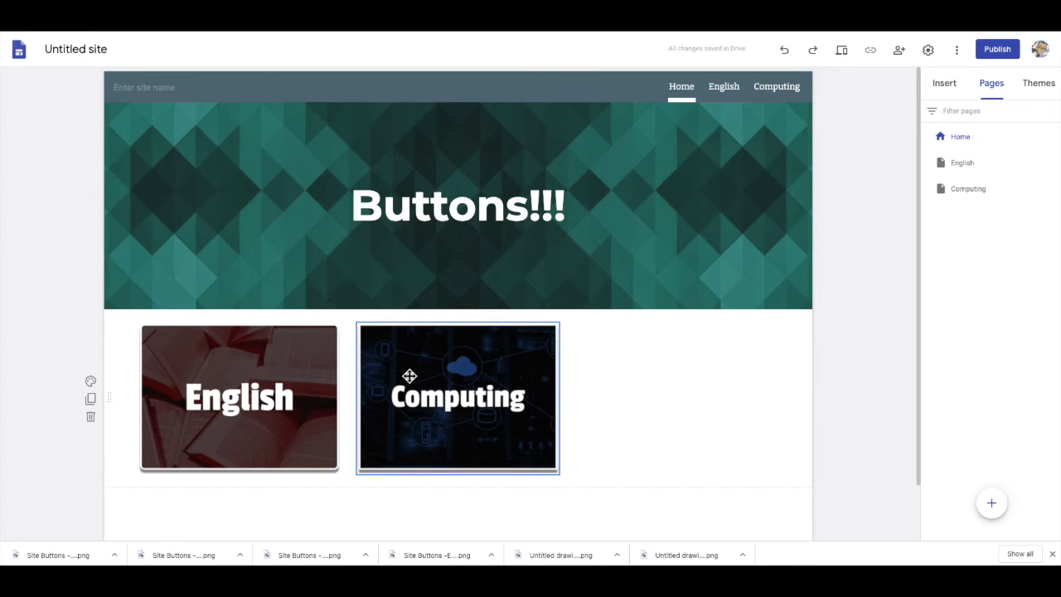
Link the English button on the Sites page to the English page.
left_click(239, 396)
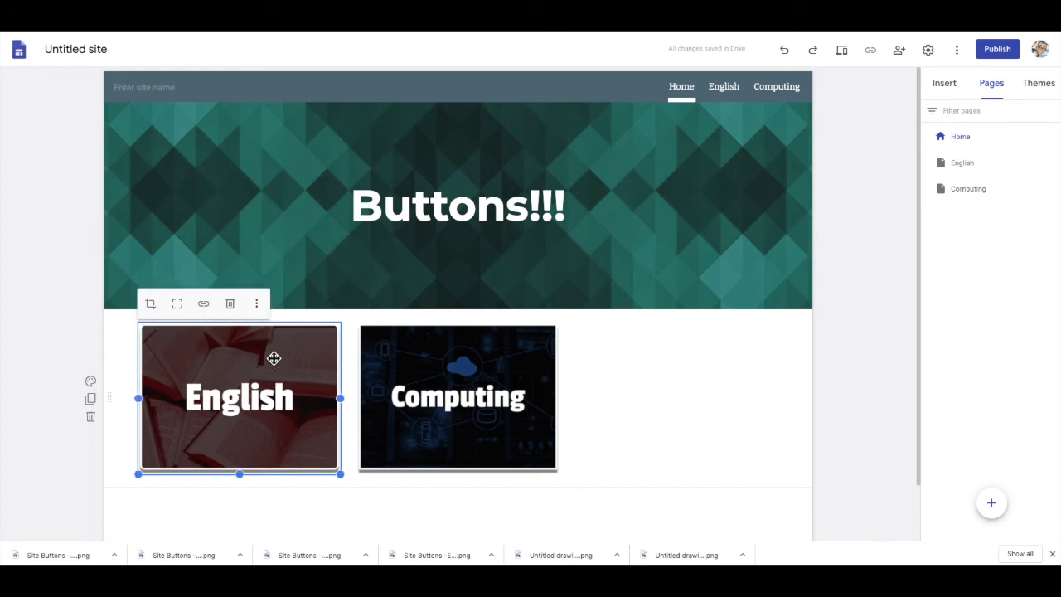
left_click(202, 302)
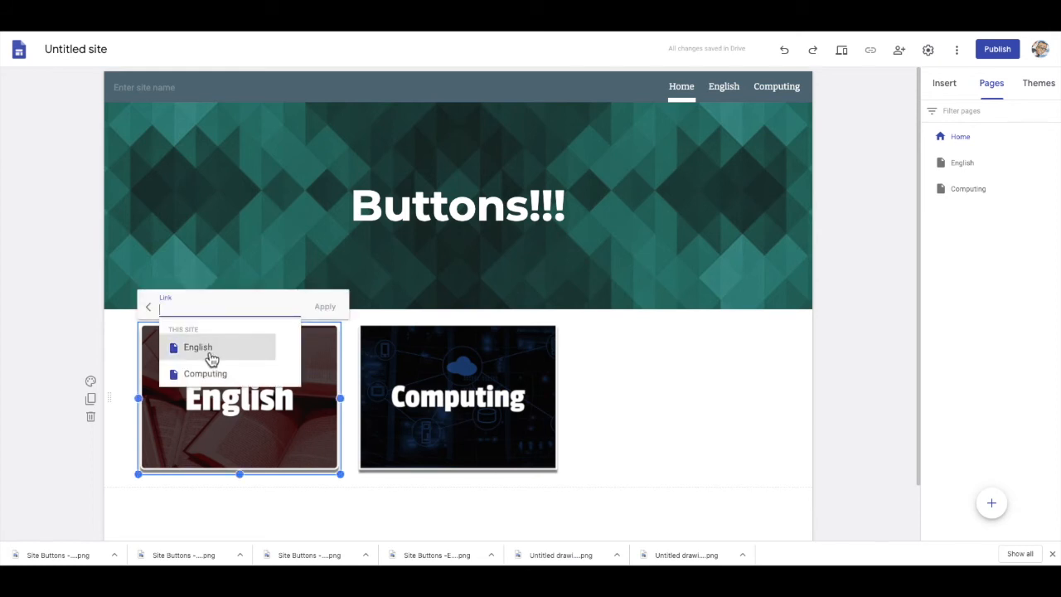
left_click(198, 349)
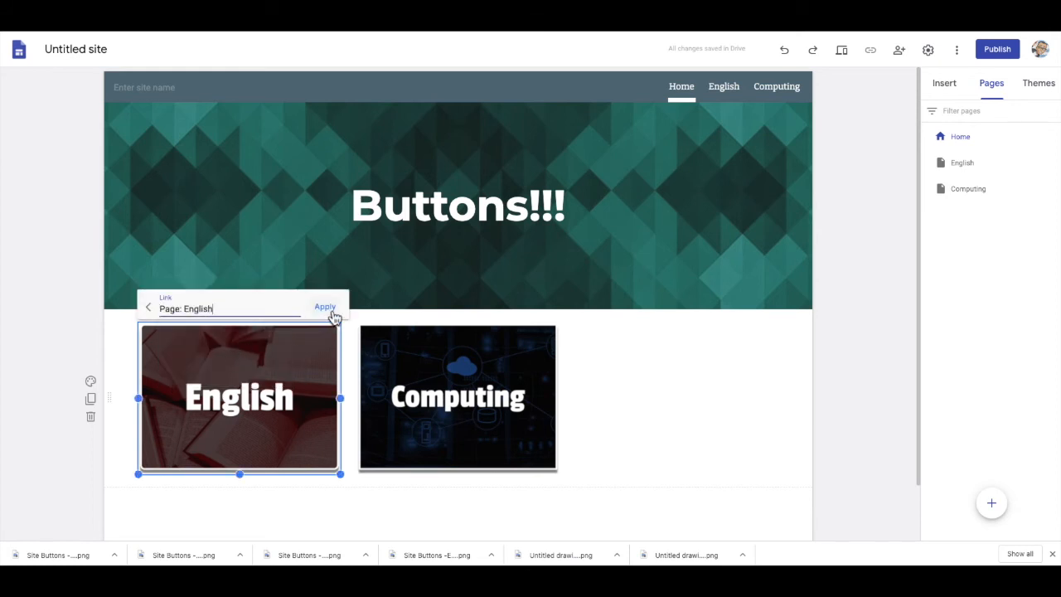